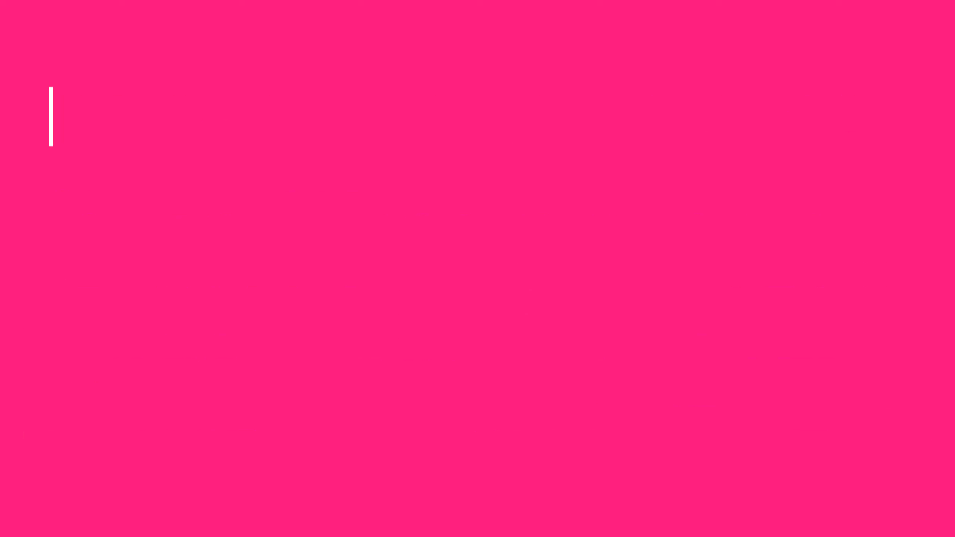
text(231.)
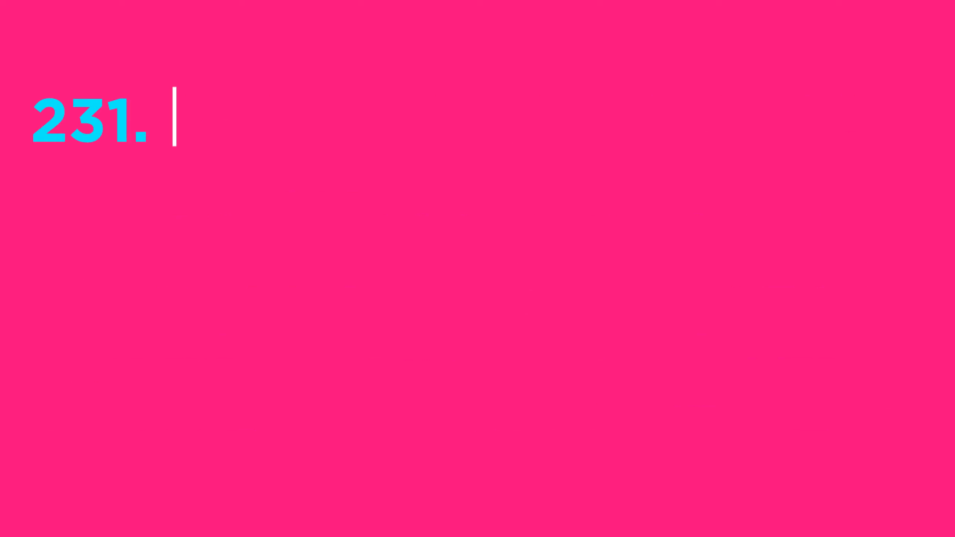
text(232. 2)
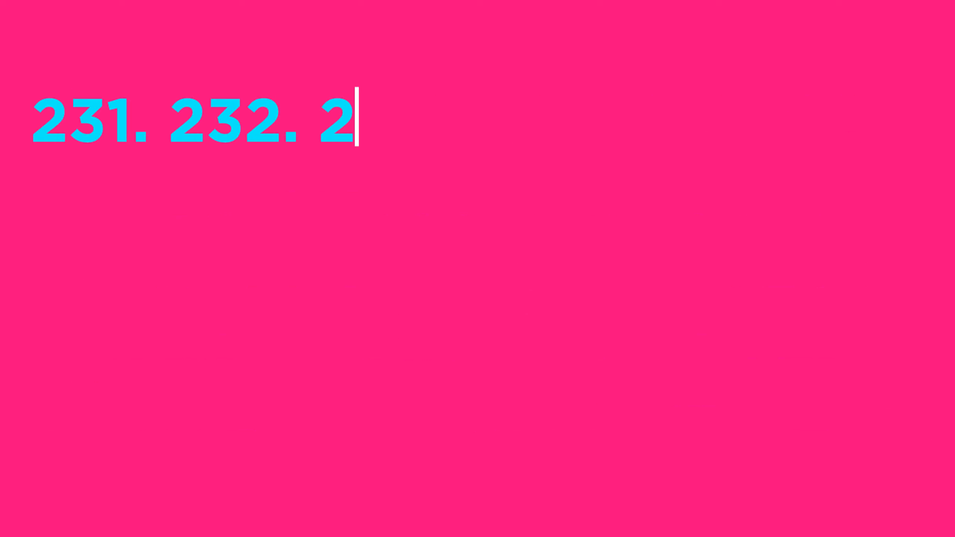
text(33. 234. 235. 236.)
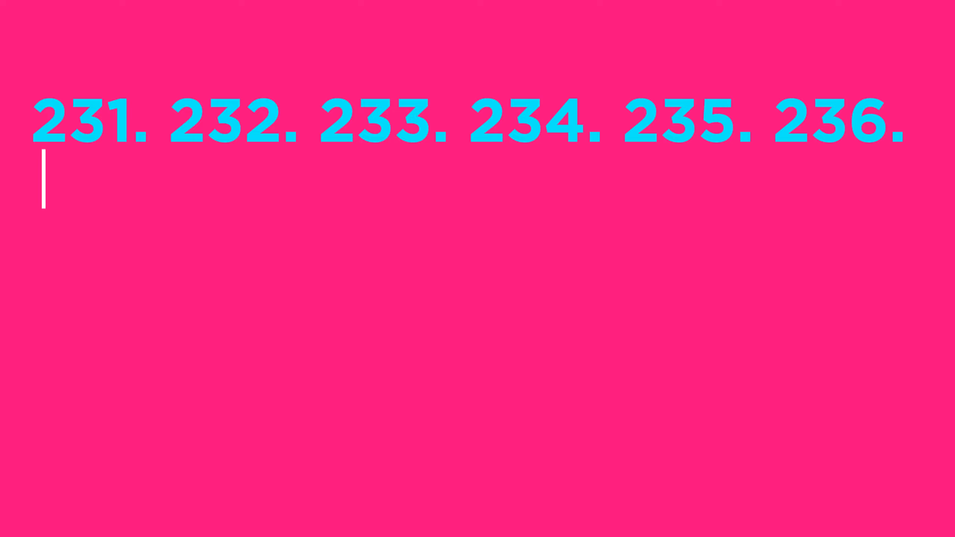
text(237.)
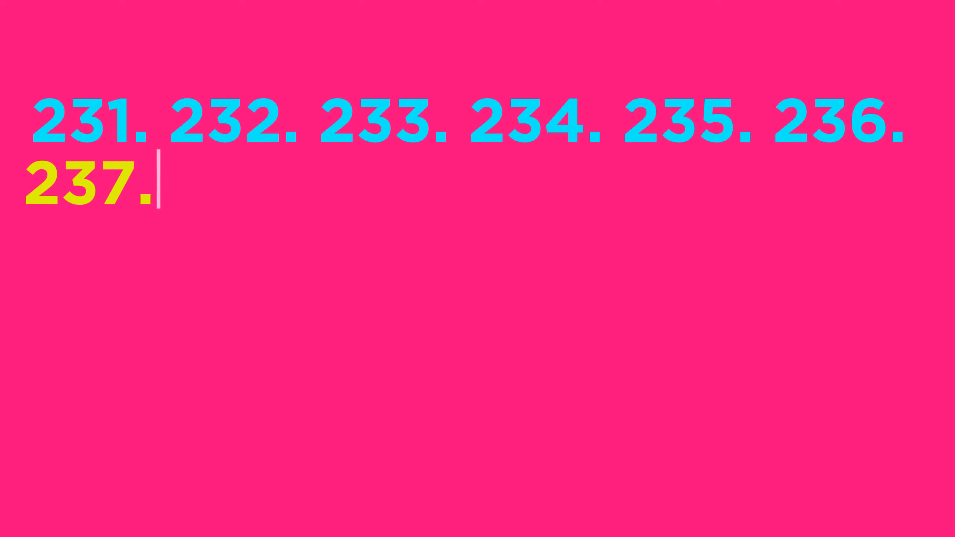
text(238. 23)
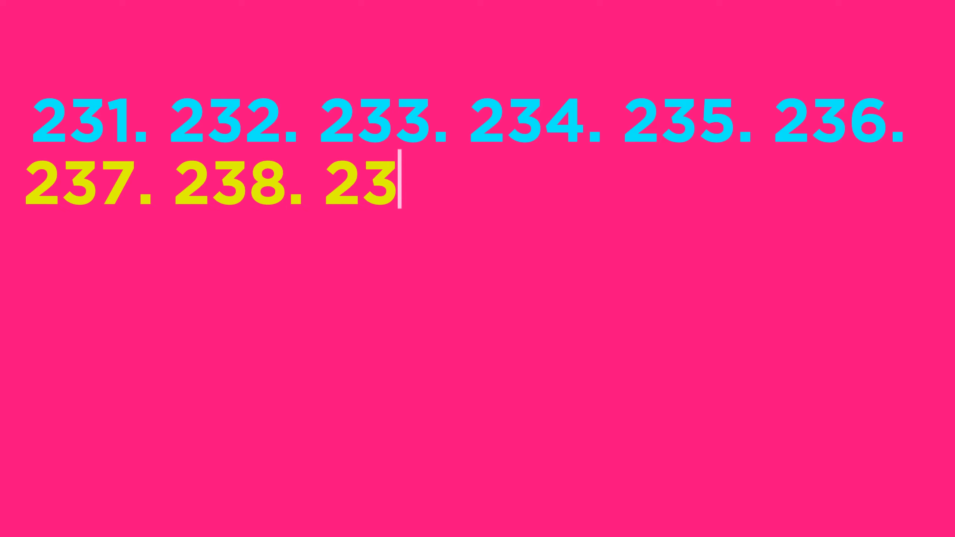
text(9. 240. 241.)
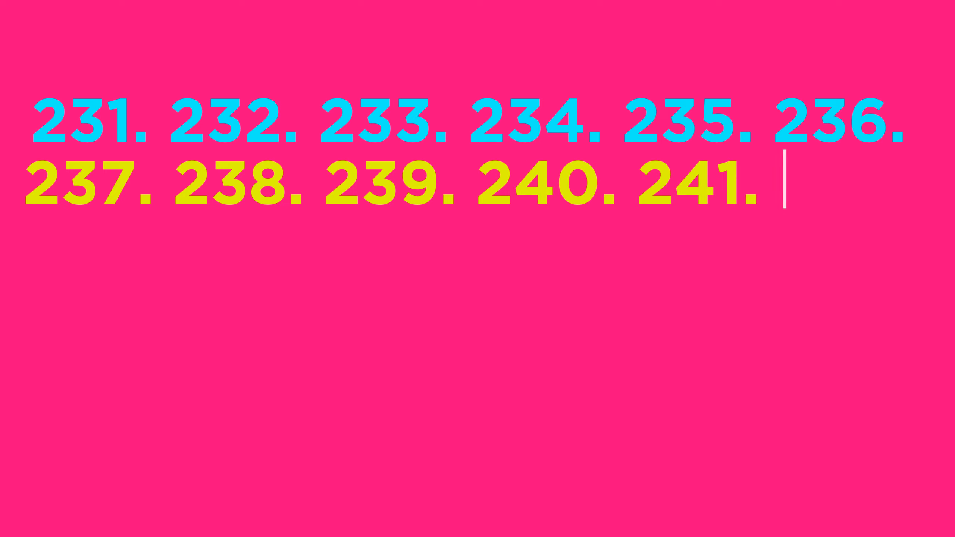
text(242.)
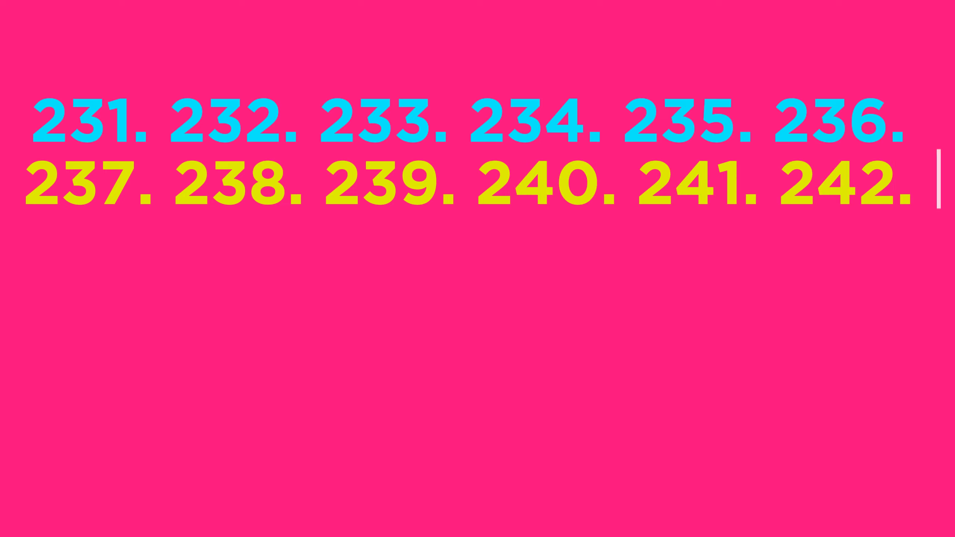
text(243.)
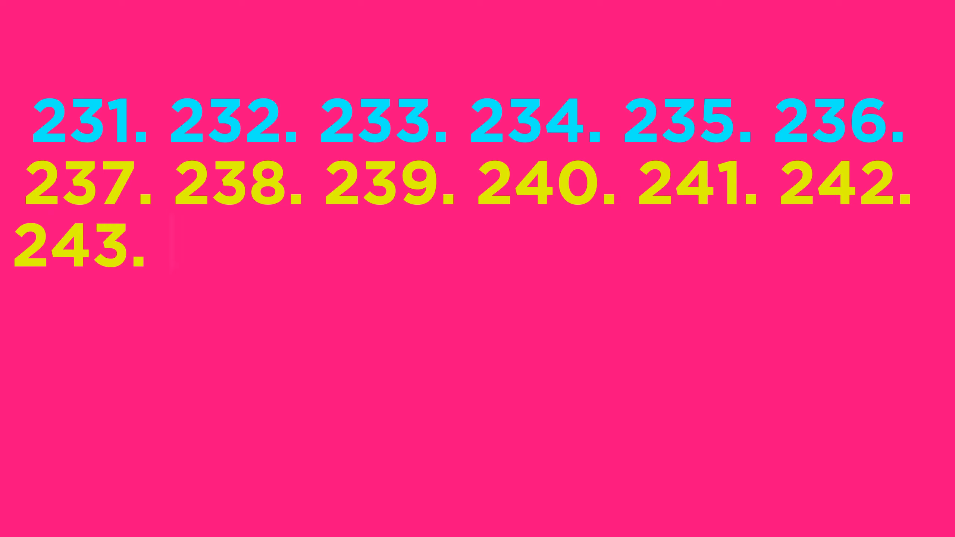
text(244. 2)
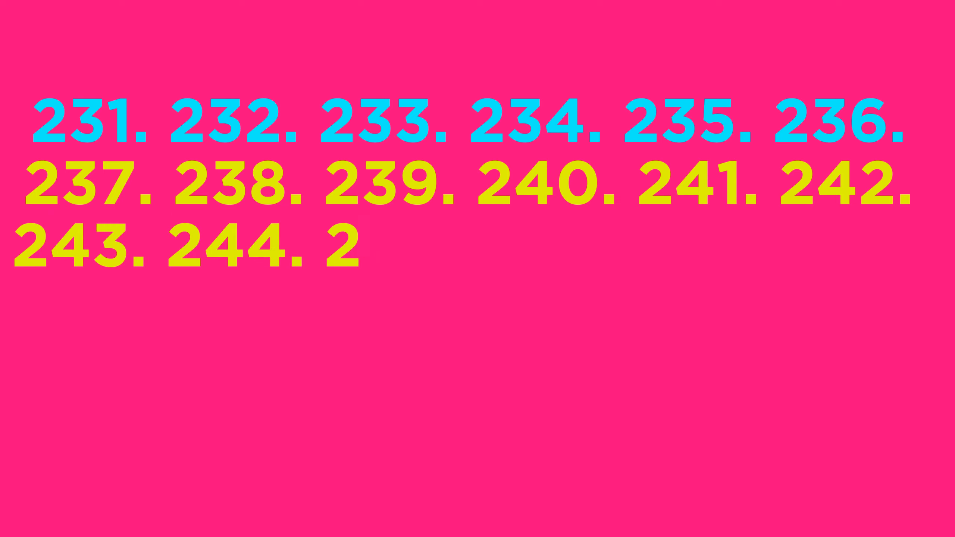
text(45. 246. 247.)
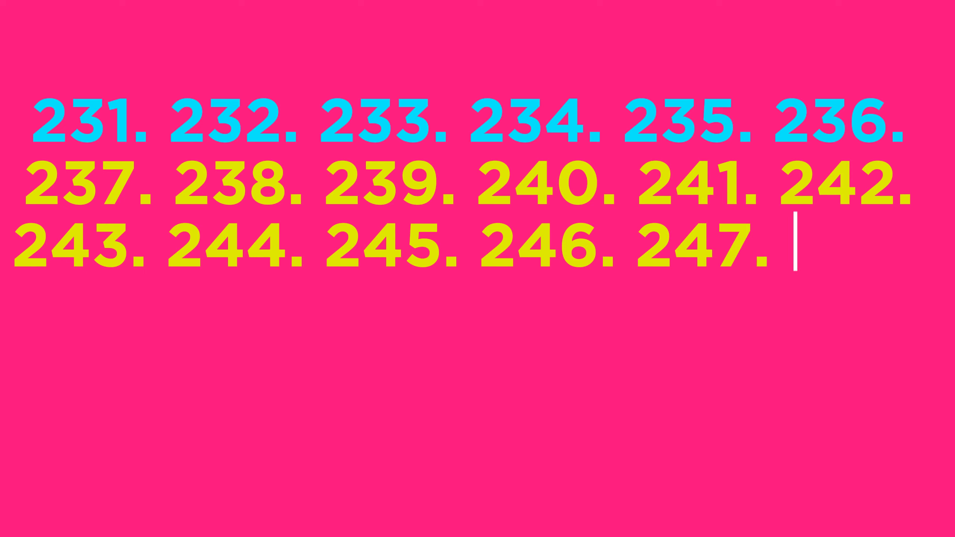
text(248.)
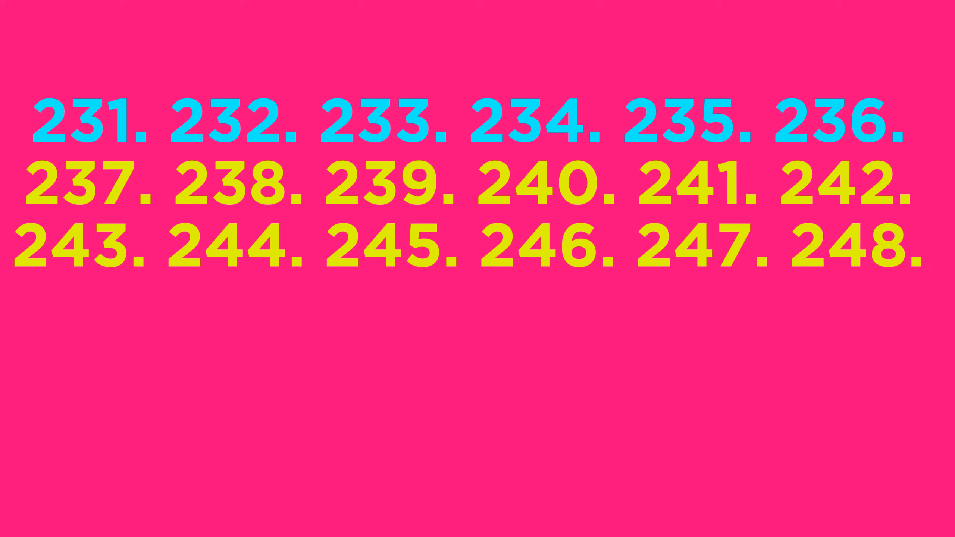
text(249. 250. 251. 252.)
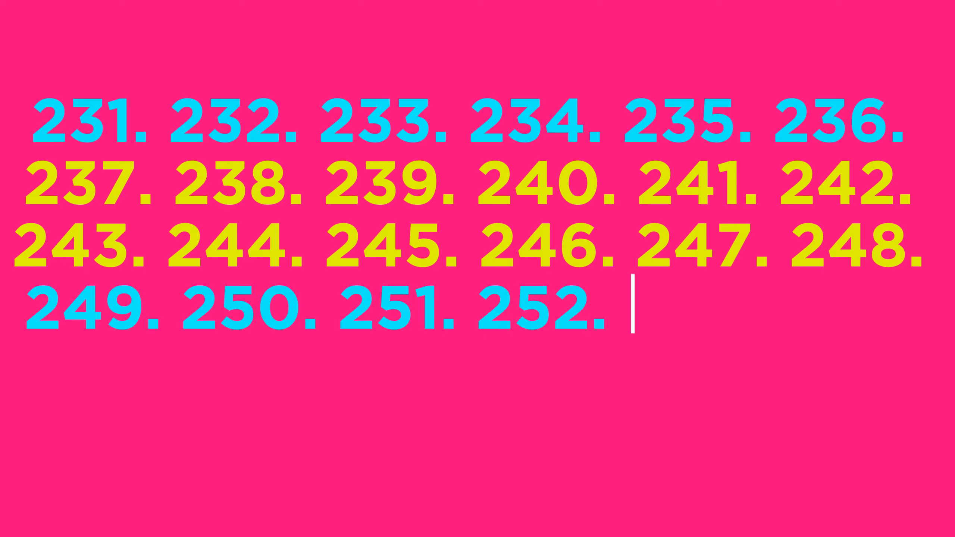
text(253.)
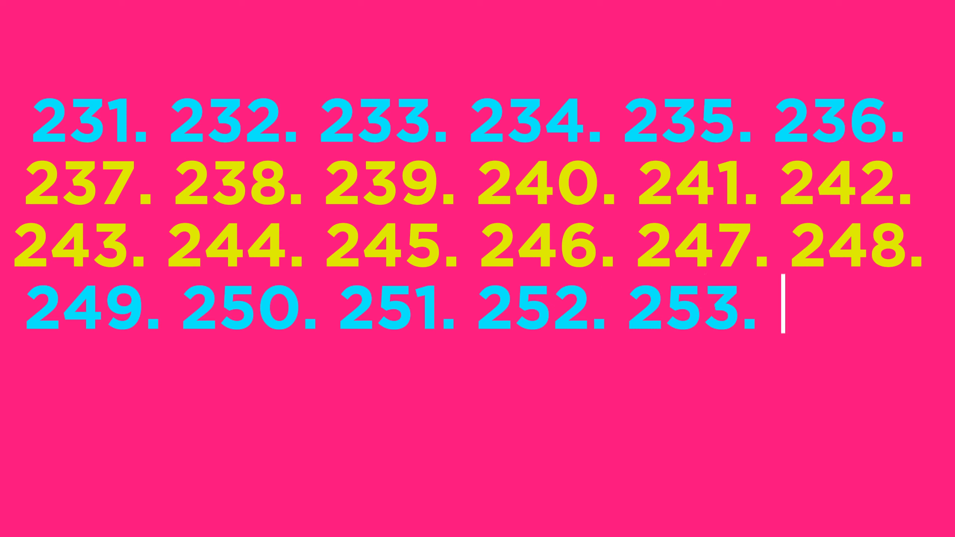
text(254.)
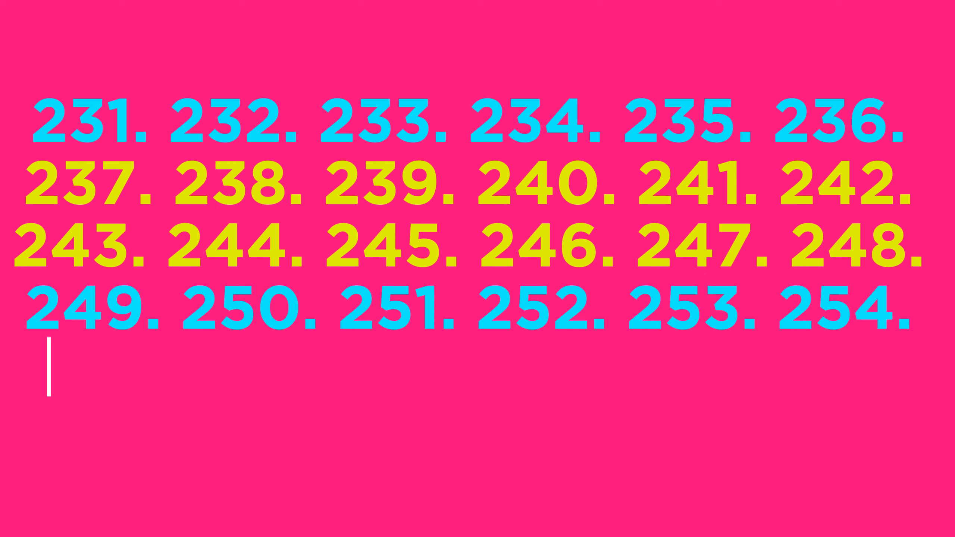
text(255. 2)
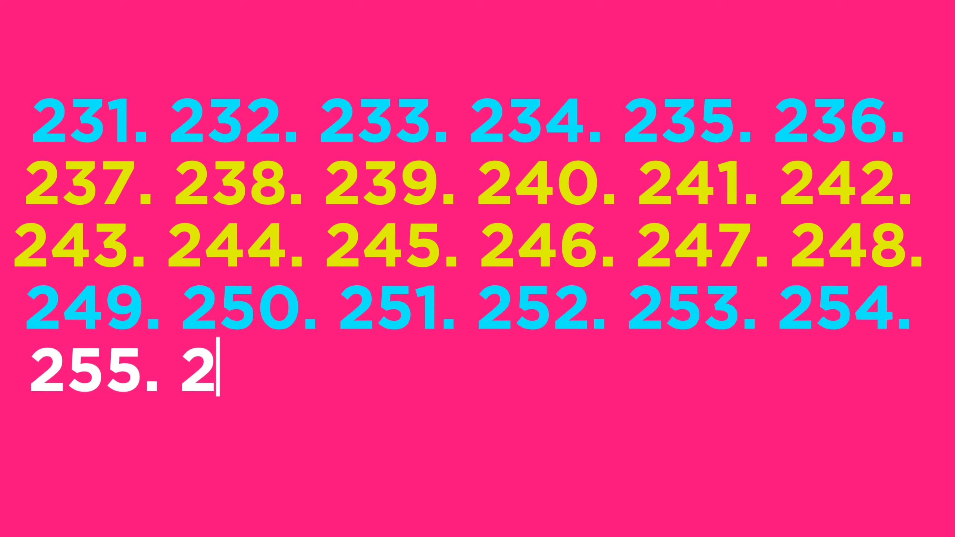
text(56. 257. 258. 259.)
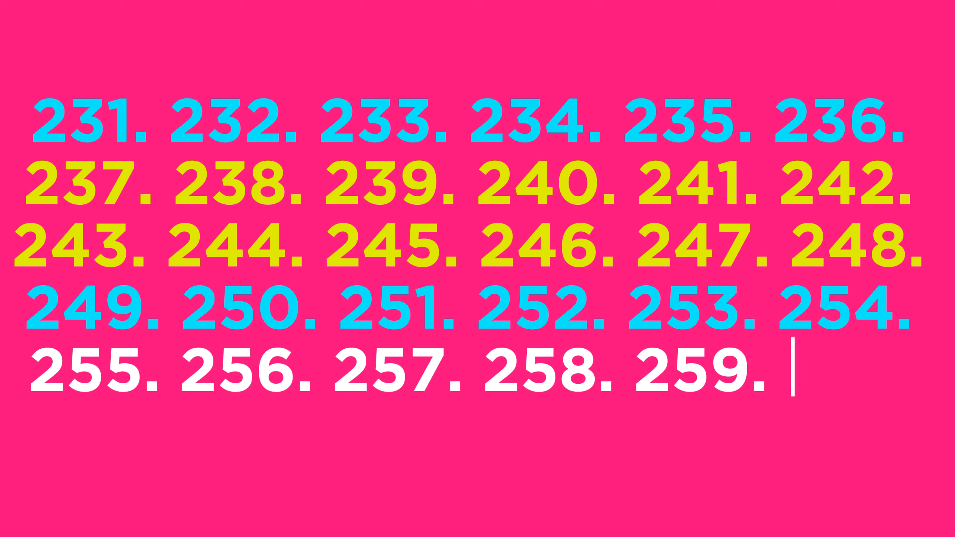
text(260.)
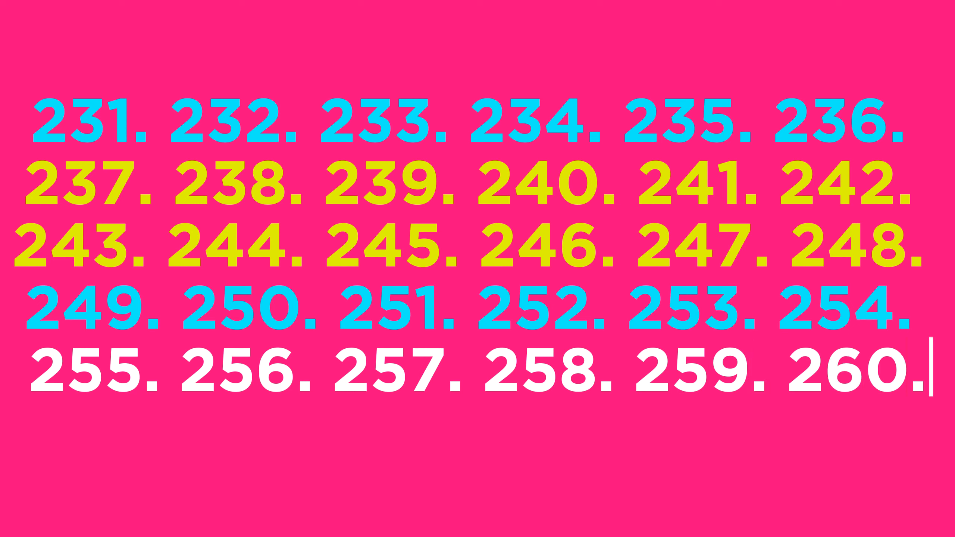